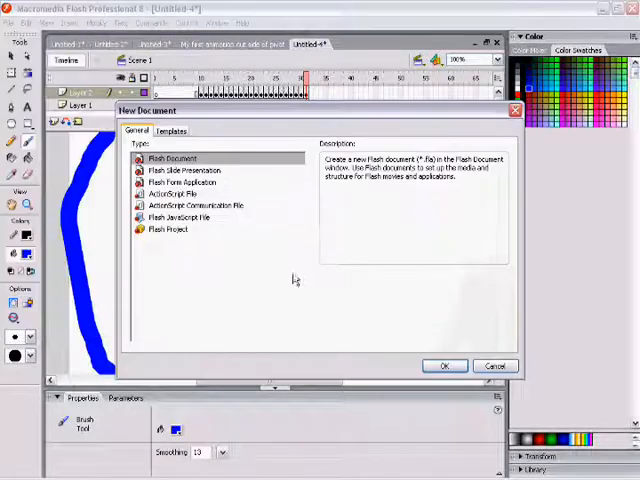
# Step: Create a new blank Flash Document, Untitled-5
pyautogui.click(444, 365)
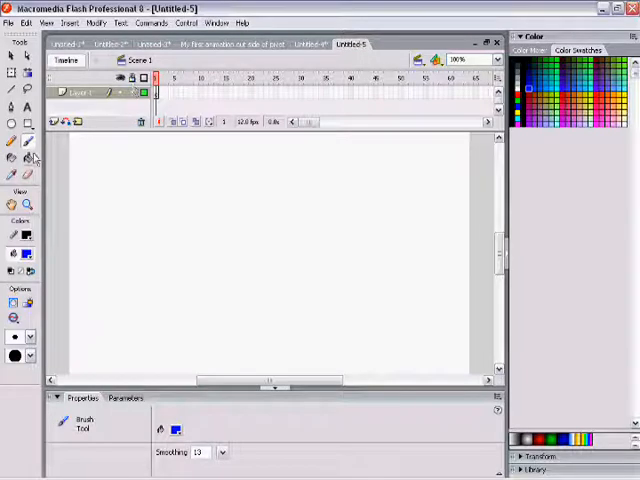
# Step: Brush a black stick figure holding a pennant and add a shifted copy in a later keyframe
pyautogui.click(167, 217)
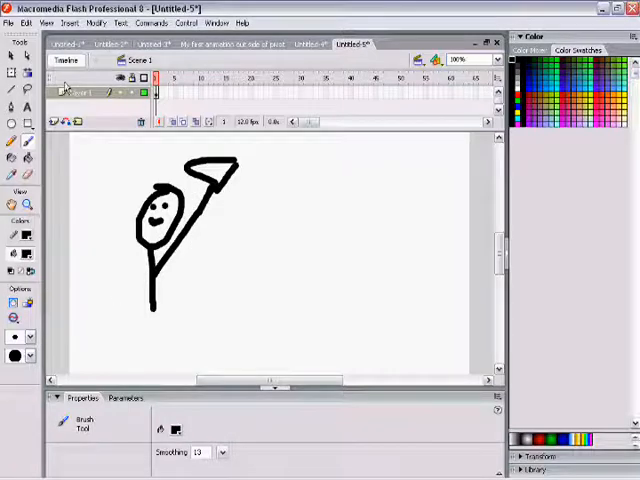
pyautogui.click(157, 92)
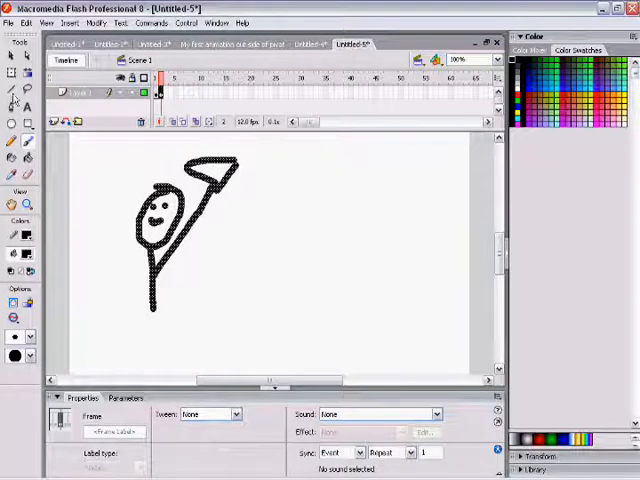
pyautogui.click(190, 230)
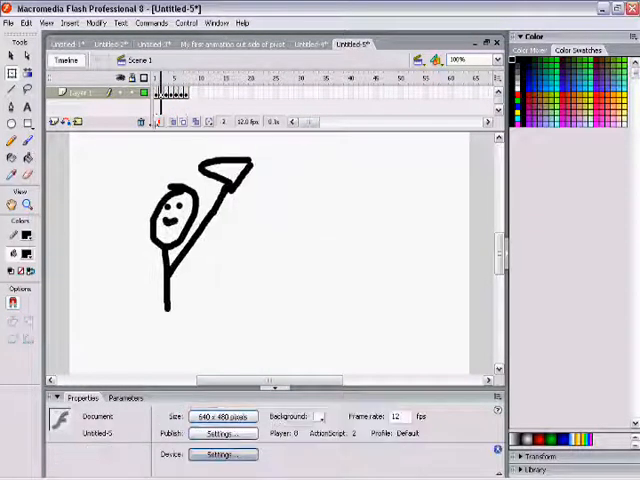
# Step: Add Layer 2 with a brushed smiley head, then drag it down to the figure's foot
pyautogui.click(160, 77)
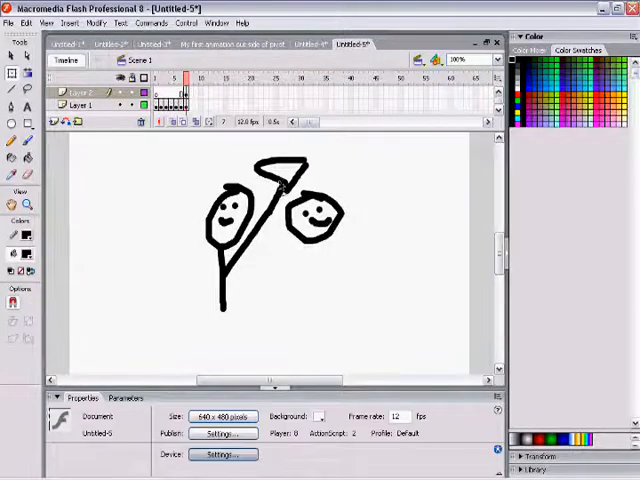
pyautogui.click(313, 218)
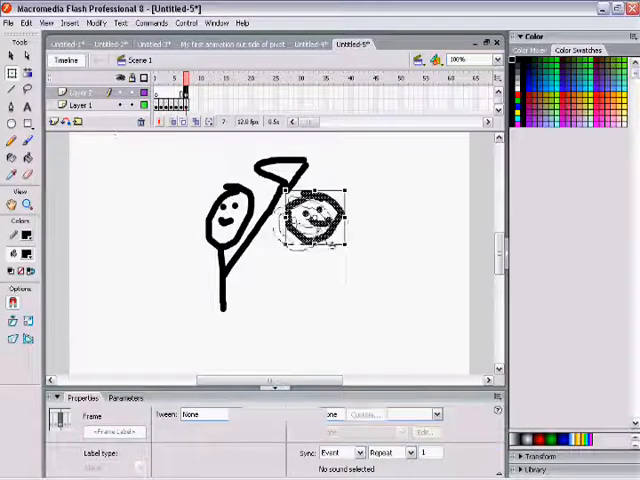
pyautogui.moveTo(320, 215); pyautogui.dragTo(225, 215)
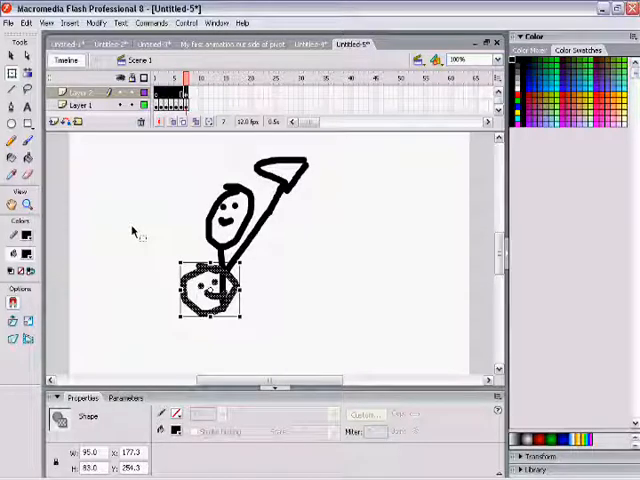
pyautogui.moveTo(290, 190)
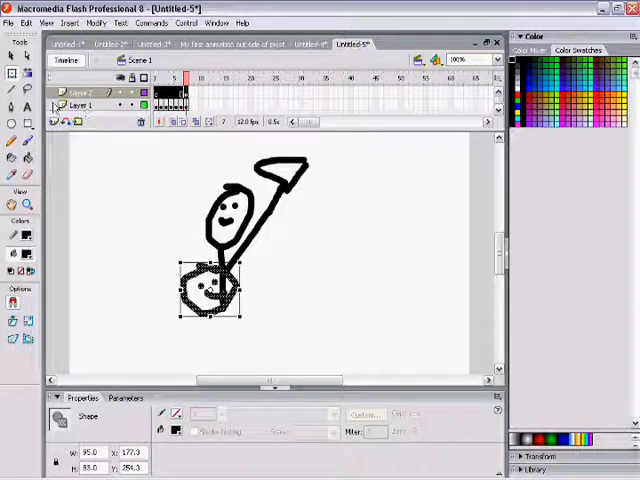
# Step: Reorder the timeline so Layer 1 sits above Layer 2, and open the layer's context menu
pyautogui.click(80, 91)
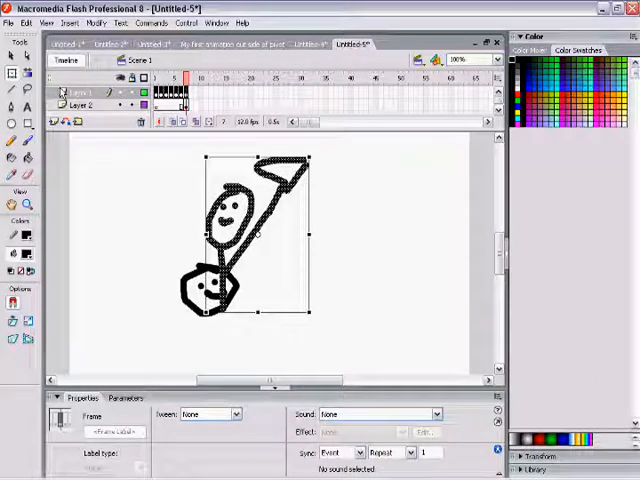
pyautogui.click(125, 240)
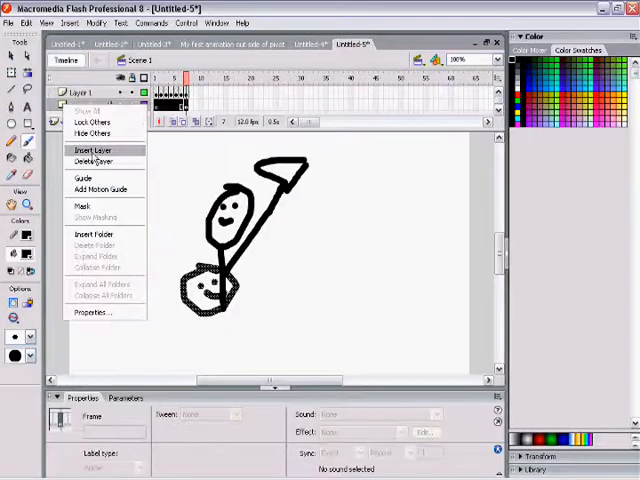
# Step: Insert a third layer and brush red zigzag mountain lines across the stage
pyautogui.click(91, 150)
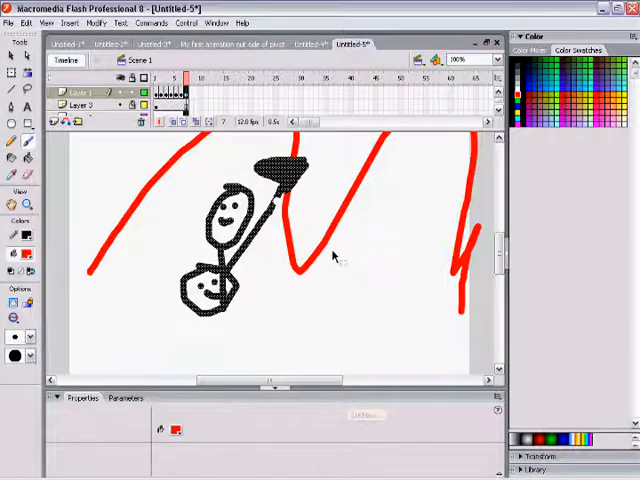
pyautogui.click(185, 91)
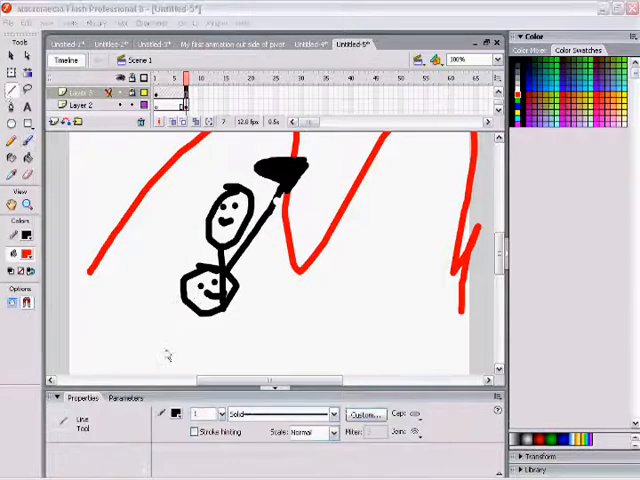
# Step: Create a new Flash document from File > New and save it as 'hi'
pyautogui.click(80, 91)
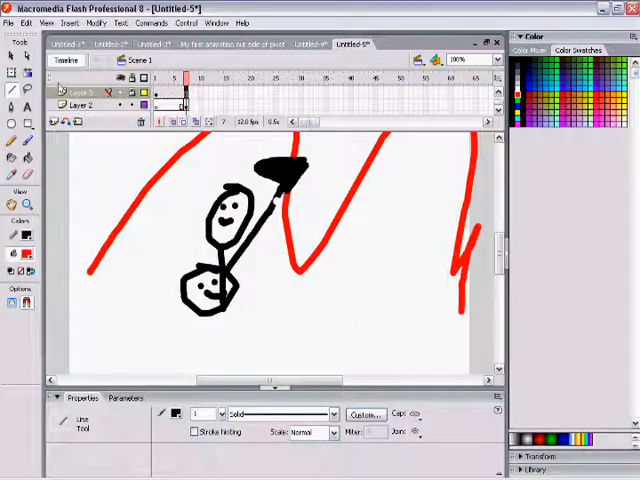
pyautogui.click(156, 105)
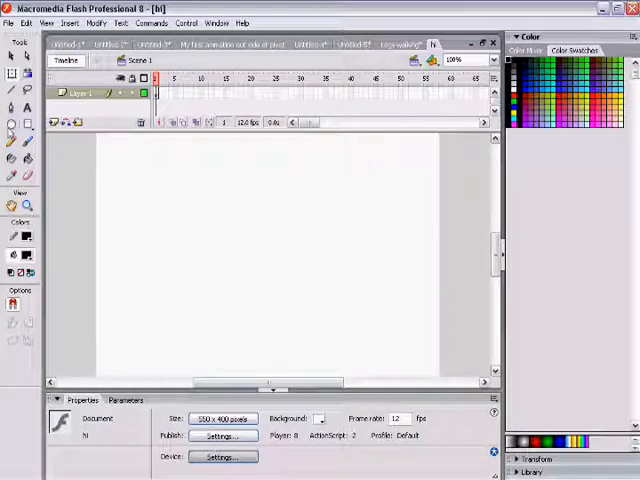
# Step: Paint a large black brush blob and draw black rectangles over it
pyautogui.moveTo(180, 160); pyautogui.dragTo(320, 260)
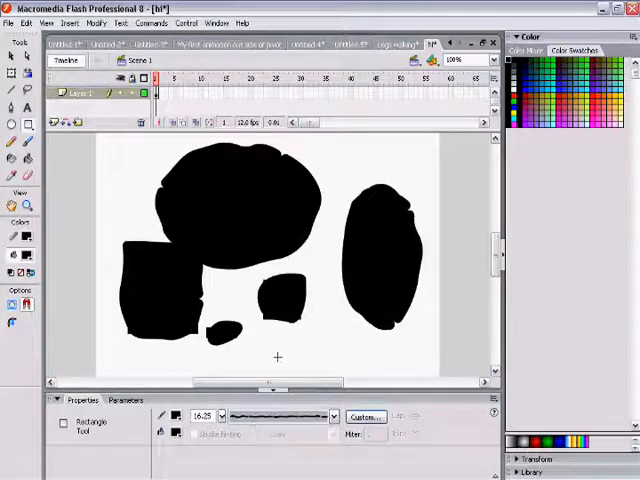
pyautogui.moveTo(310, 315); pyautogui.dragTo(363, 365)
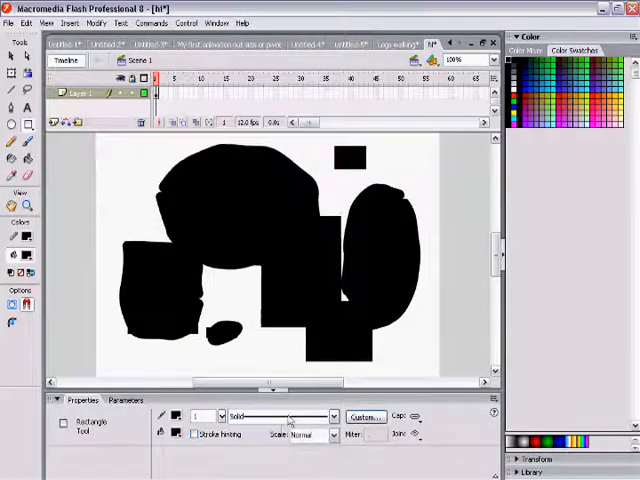
pyautogui.click(330, 417)
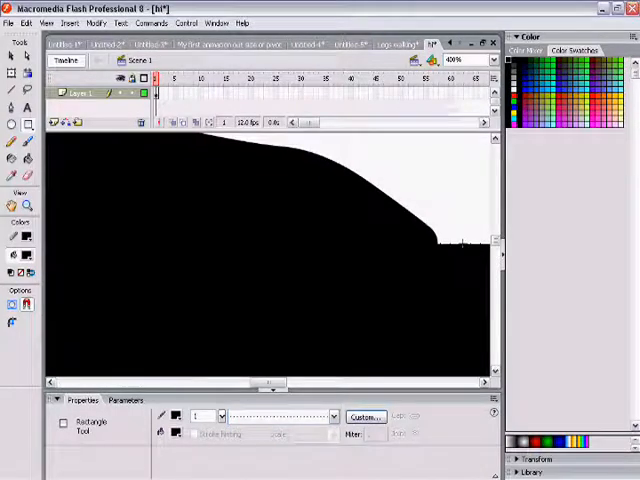
# Step: Set the zoom level to Show Frame so the whole stage is visible
pyautogui.click(490, 60)
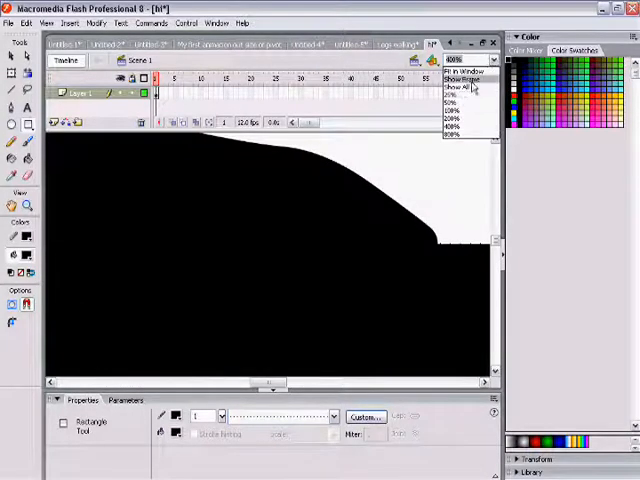
pyautogui.click(461, 79)
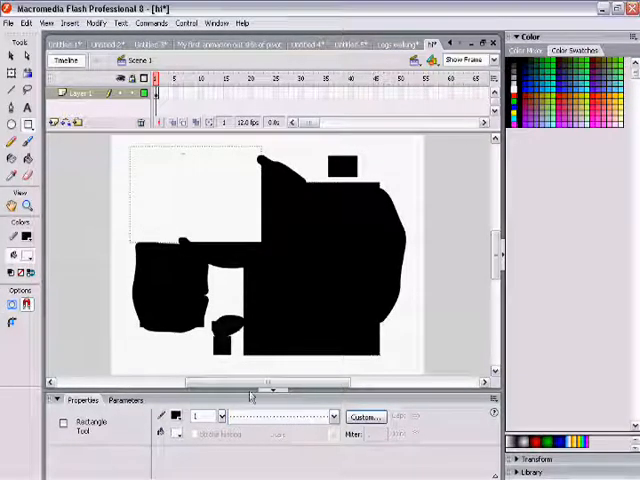
pyautogui.click(15, 237)
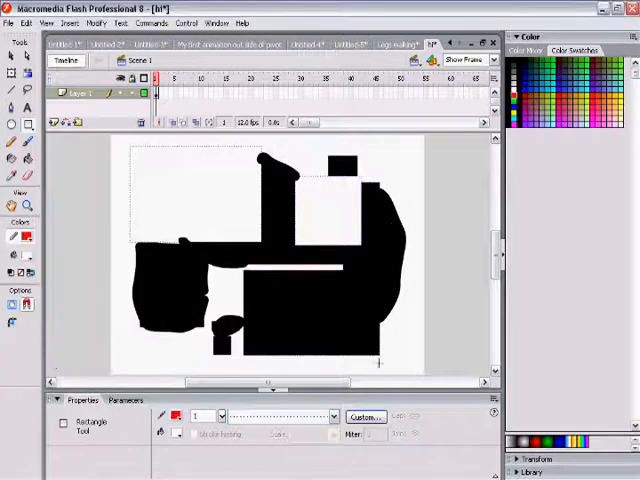
# Step: Set the stroke style to hairline for the blue rectangle and red pencil scribbles
pyautogui.click(330, 415)
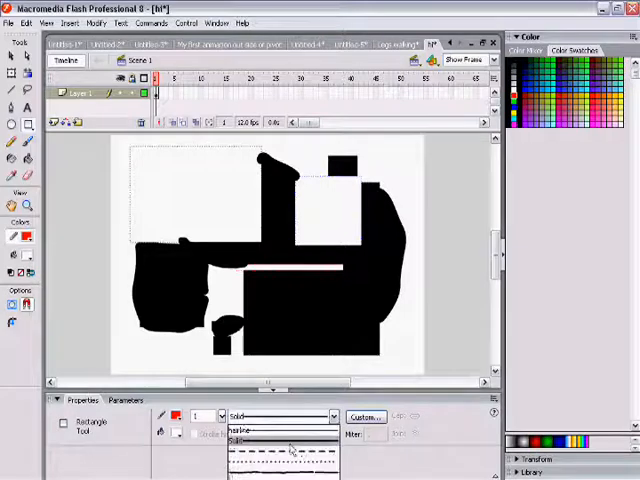
pyautogui.click(13, 237)
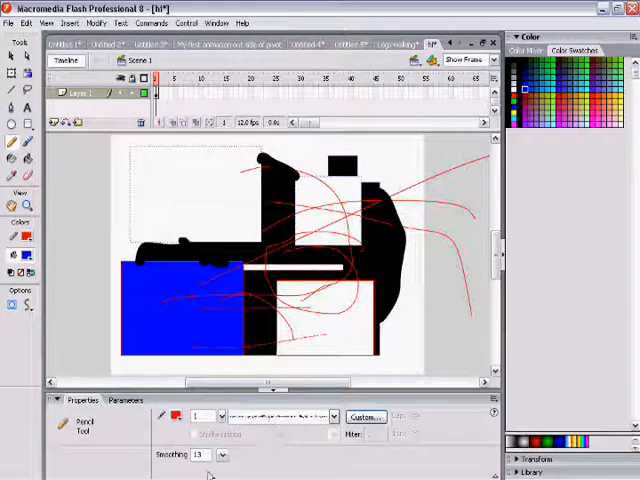
# Step: Set stroke Scale to Vertical and fill the empty upper-left rectangle with black
pyautogui.click(331, 435)
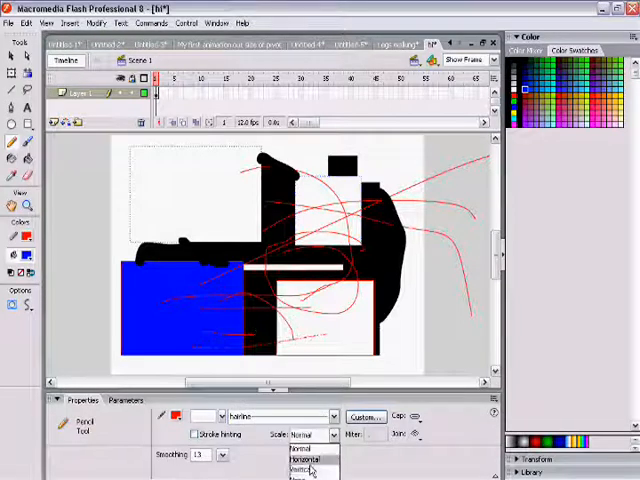
pyautogui.click(305, 470)
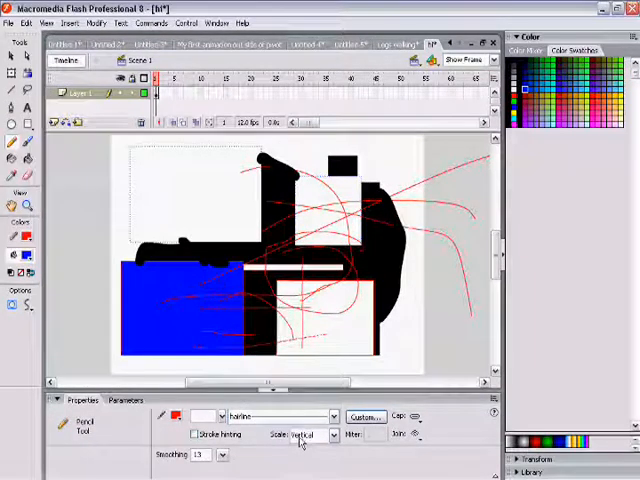
pyautogui.click(305, 436)
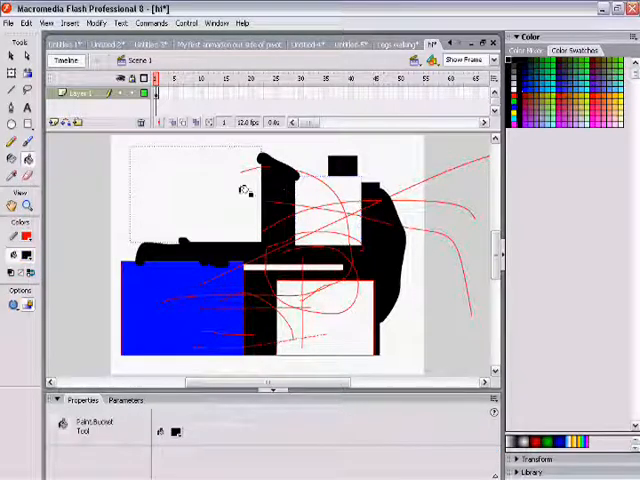
pyautogui.click(215, 185)
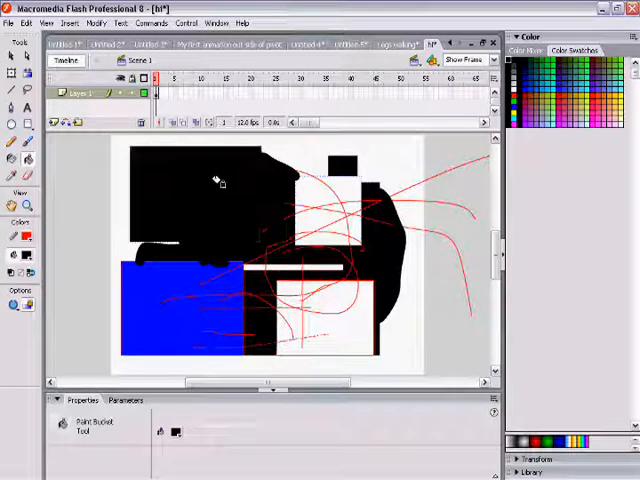